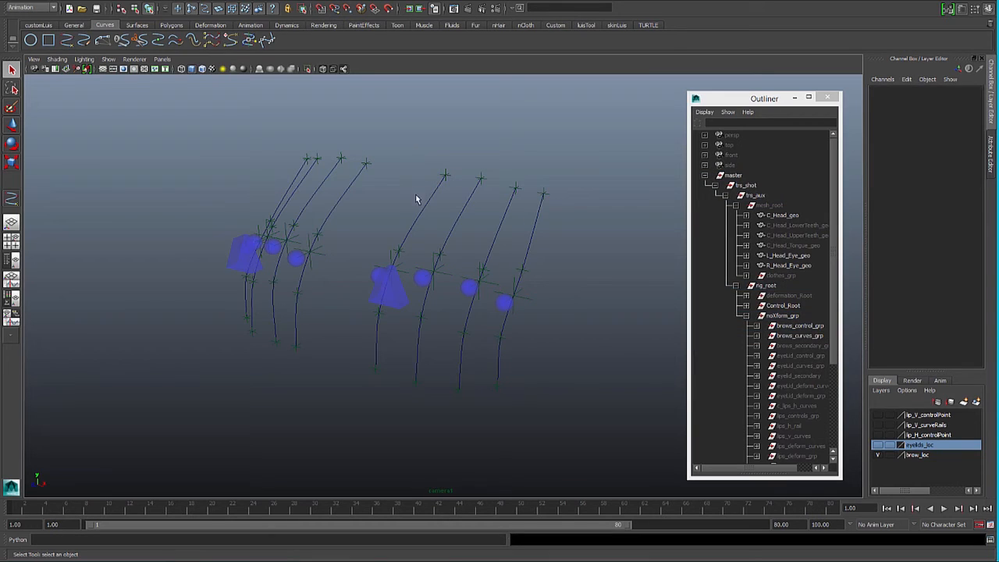
mouse_move(440, 222)
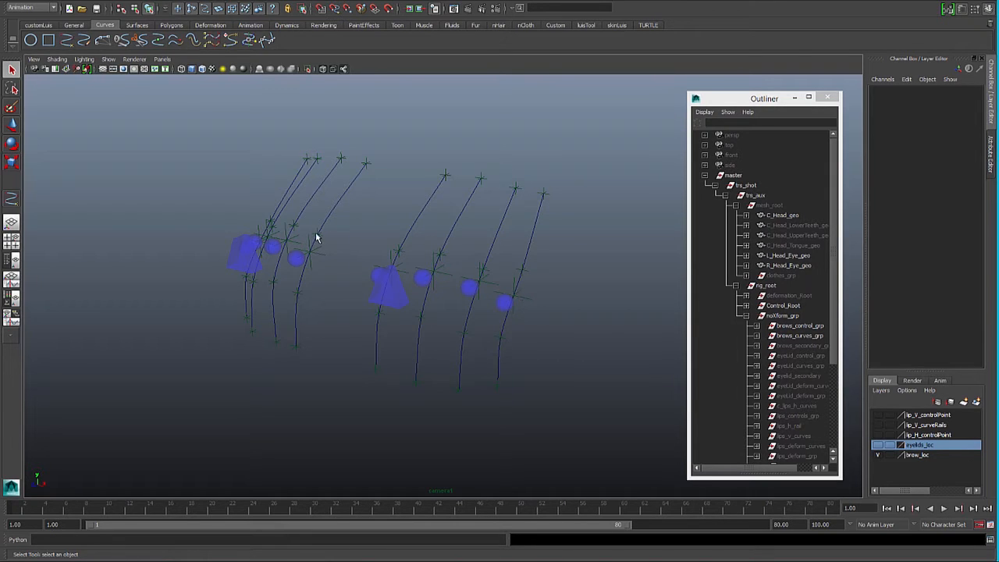
- Select the left main brow control on the rail curves with the Move manipulator active
left_click_drag(325, 236, 335, 237)
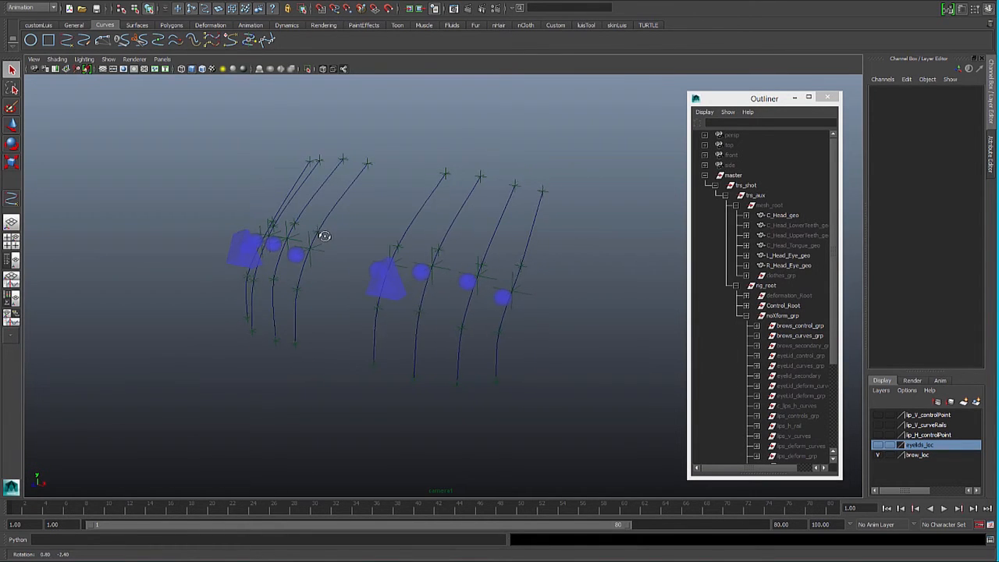
left_click(487, 174)
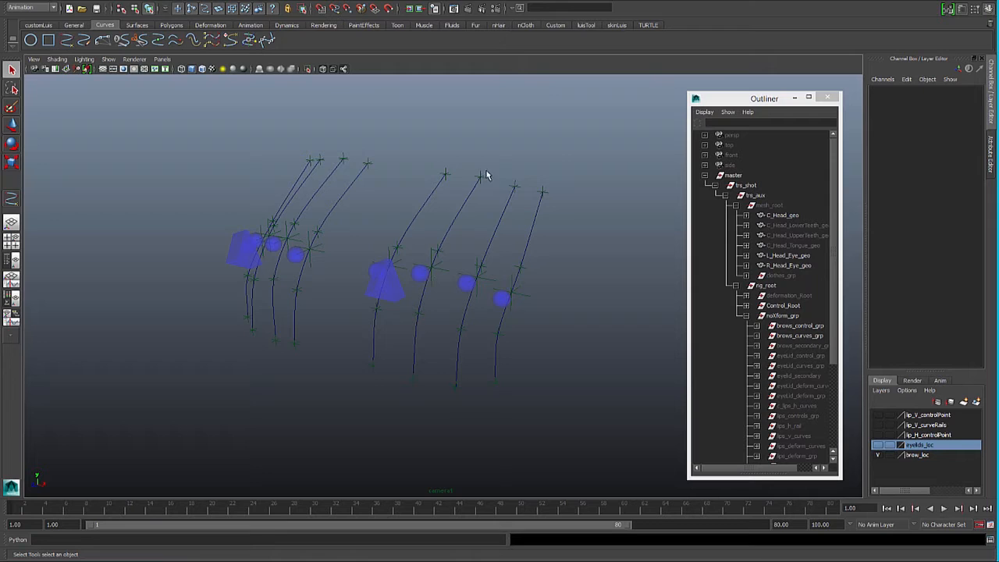
left_click(418, 271)
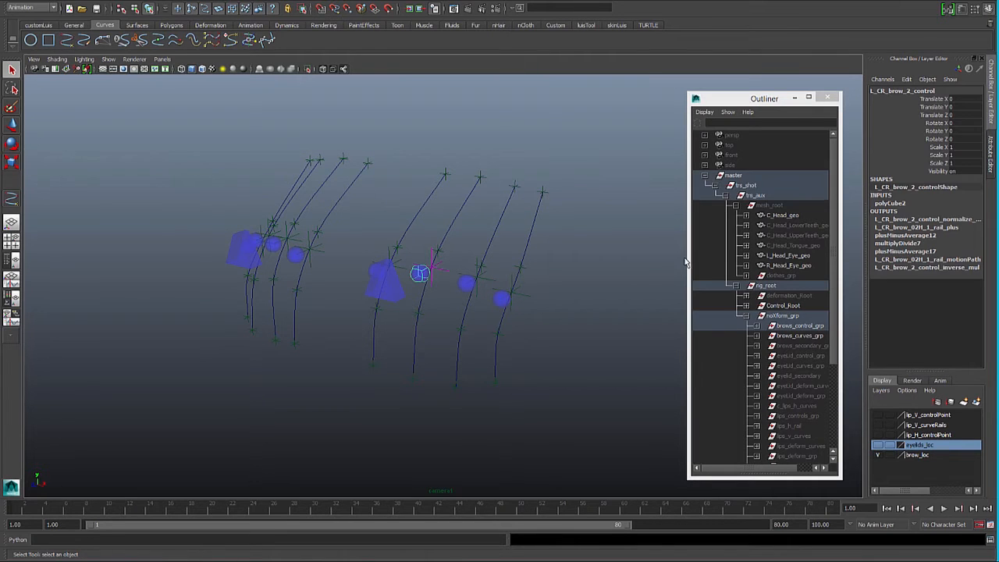
left_click_drag(420, 273, 435, 257)
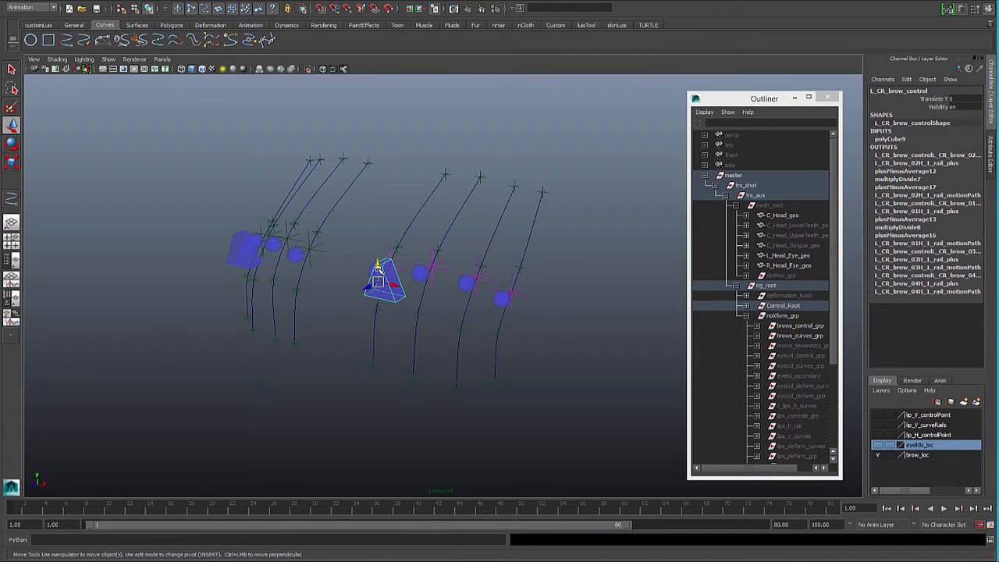
- Slide the brow control up and down the rails, return it to rest, and show C_Head_geo
left_click_drag(382, 281, 383, 200)
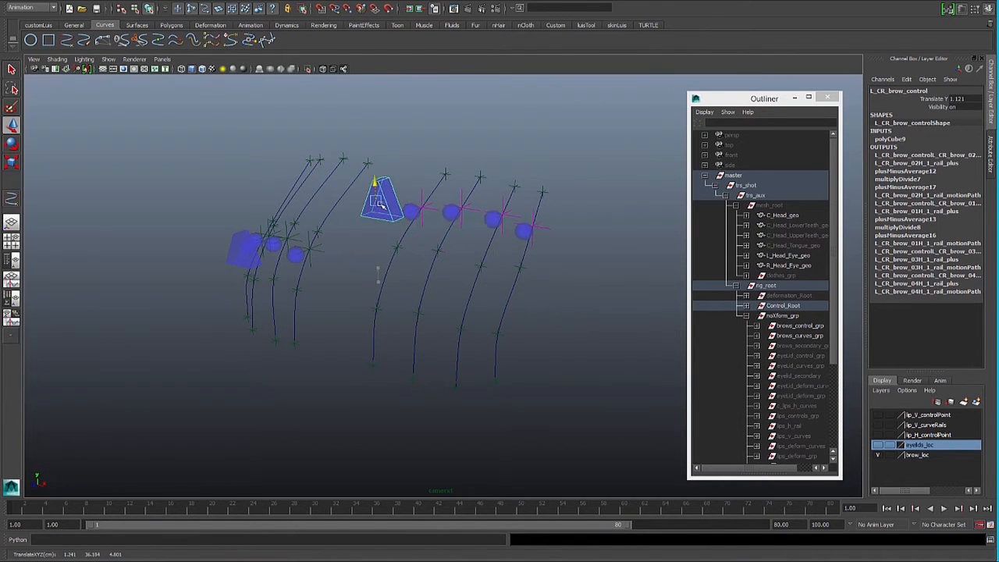
left_click_drag(378, 200, 377, 312)
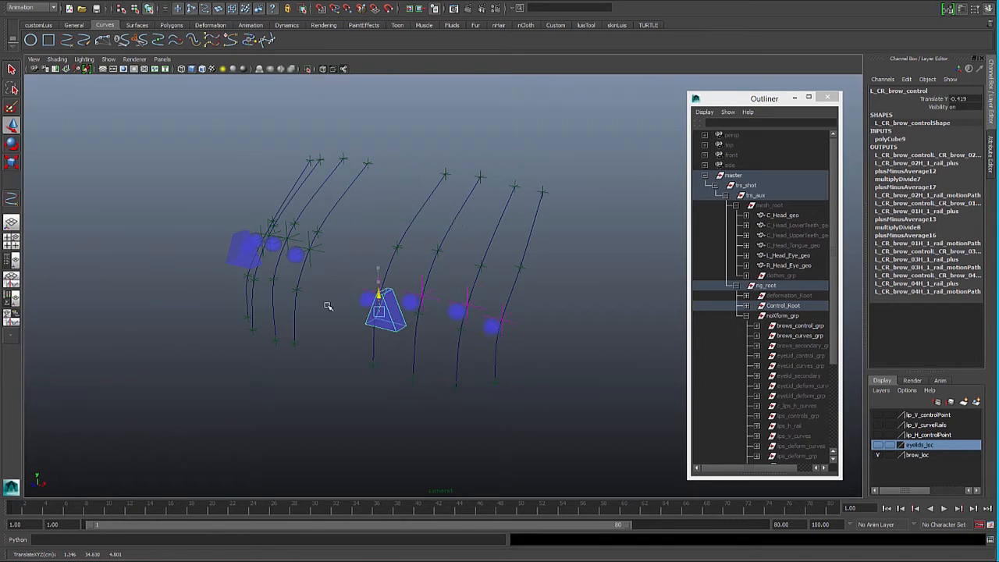
left_click_drag(378, 315, 377, 269)
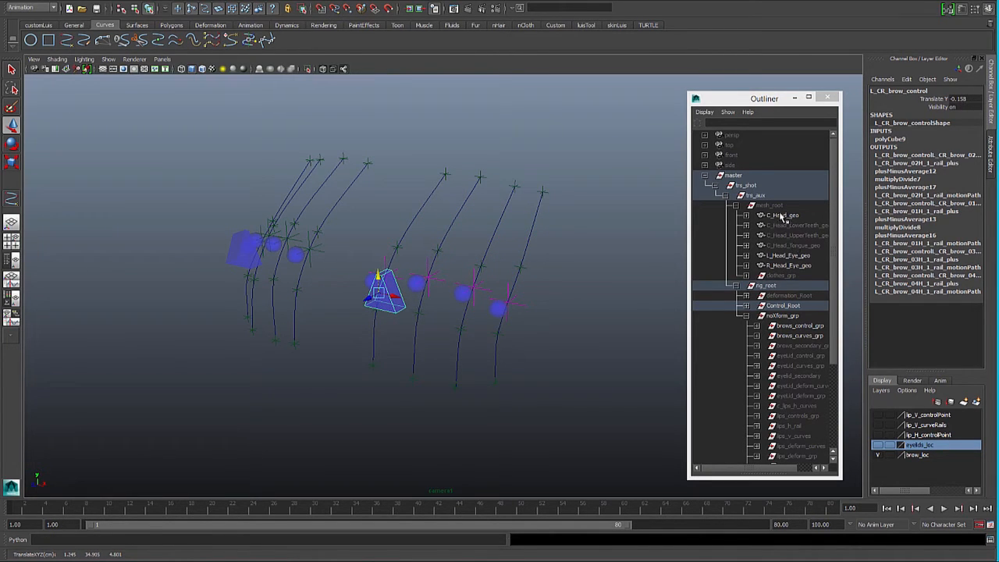
left_click(768, 205)
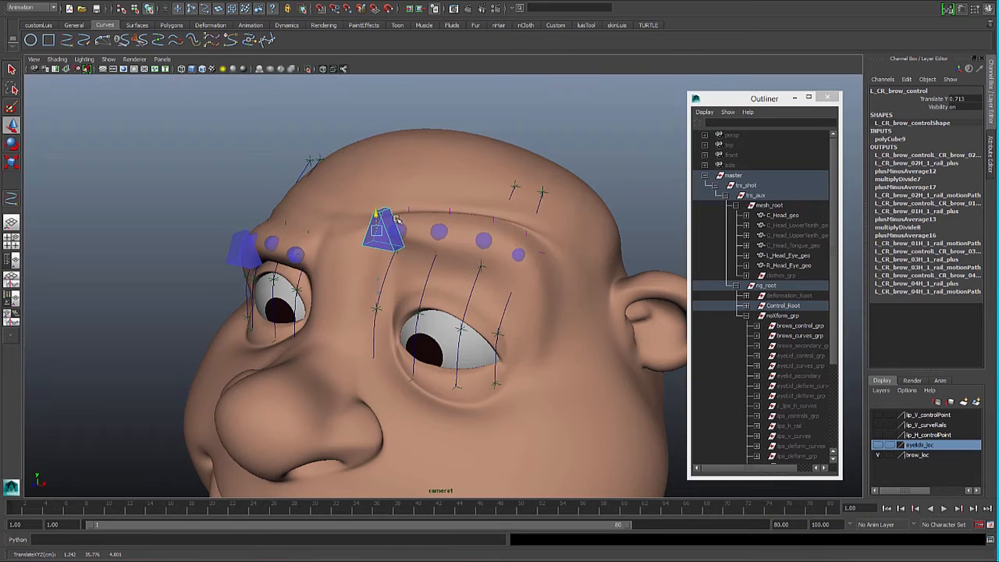
- Adjust a small brow control above the eye, then hide C_Head_geo again
left_click_drag(383, 230, 382, 289)
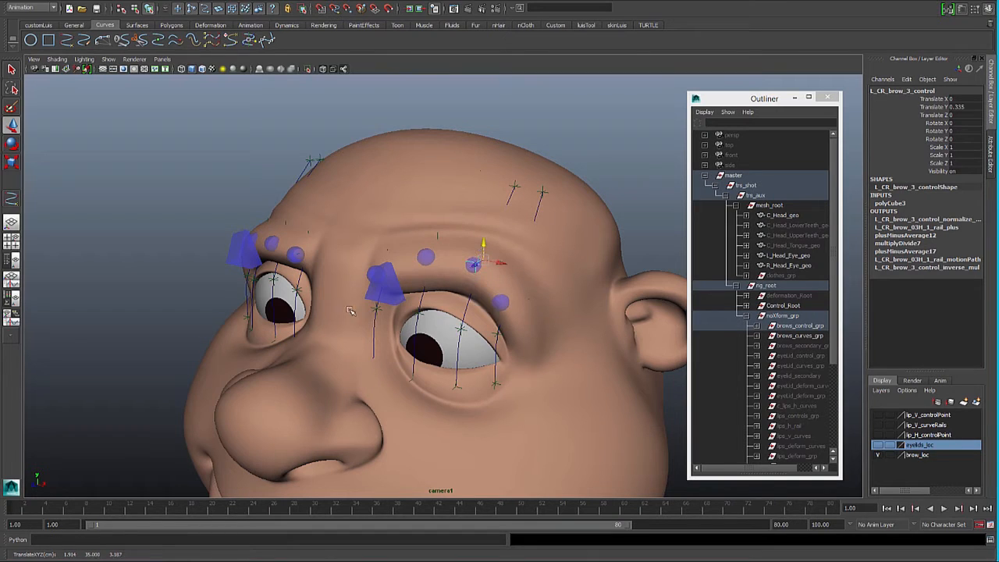
mouse_move(424, 290)
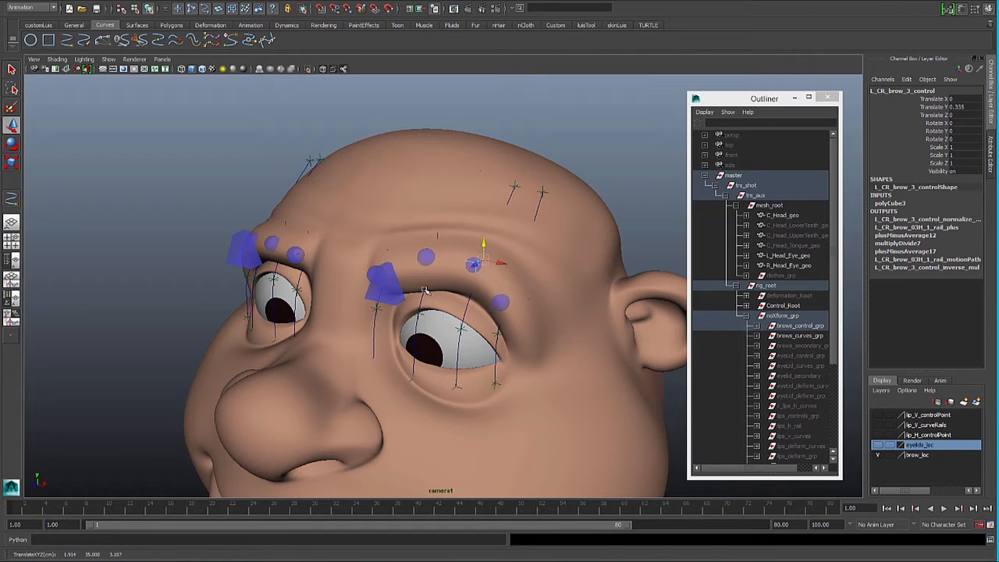
mouse_move(777, 216)
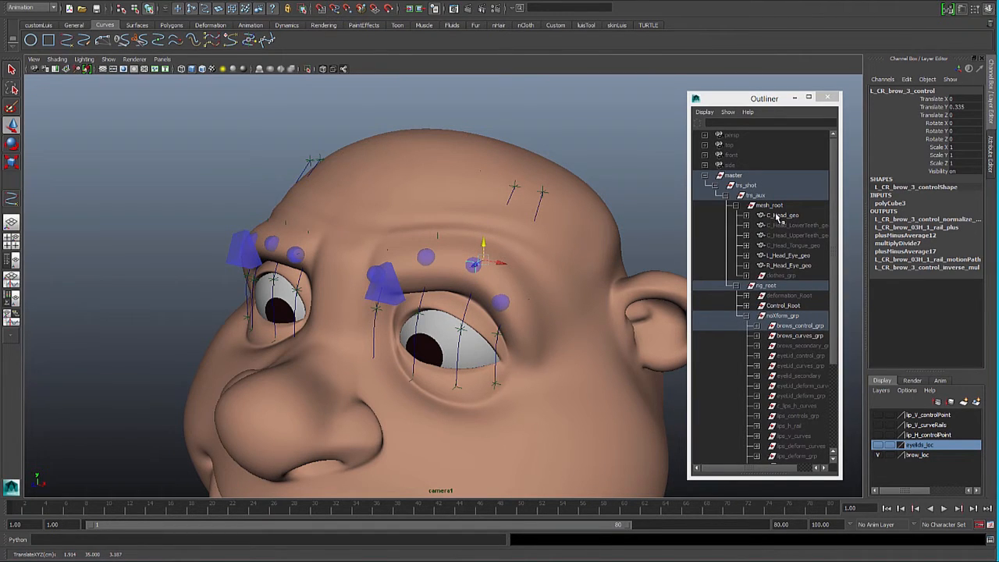
left_click(783, 215)
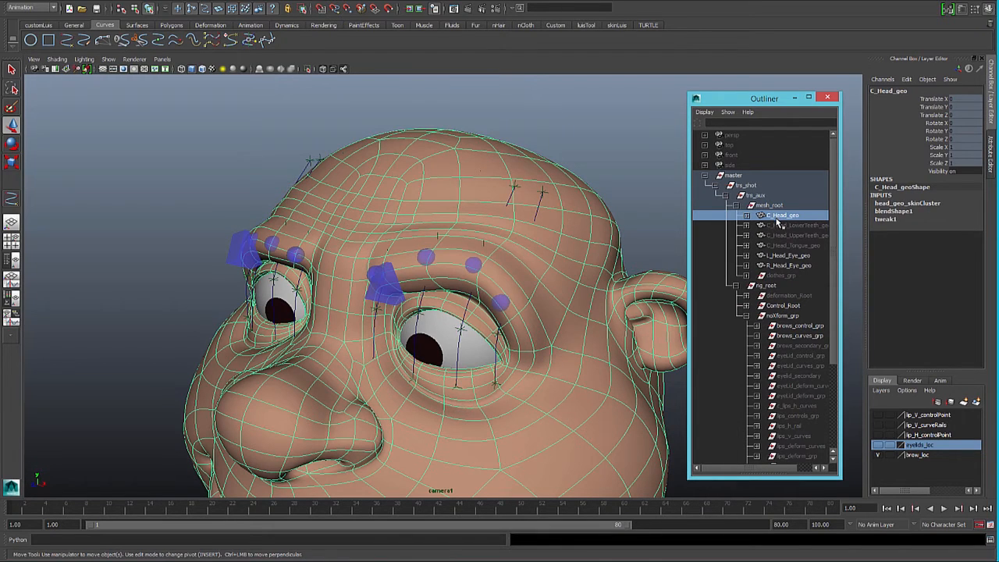
left_click(768, 205)
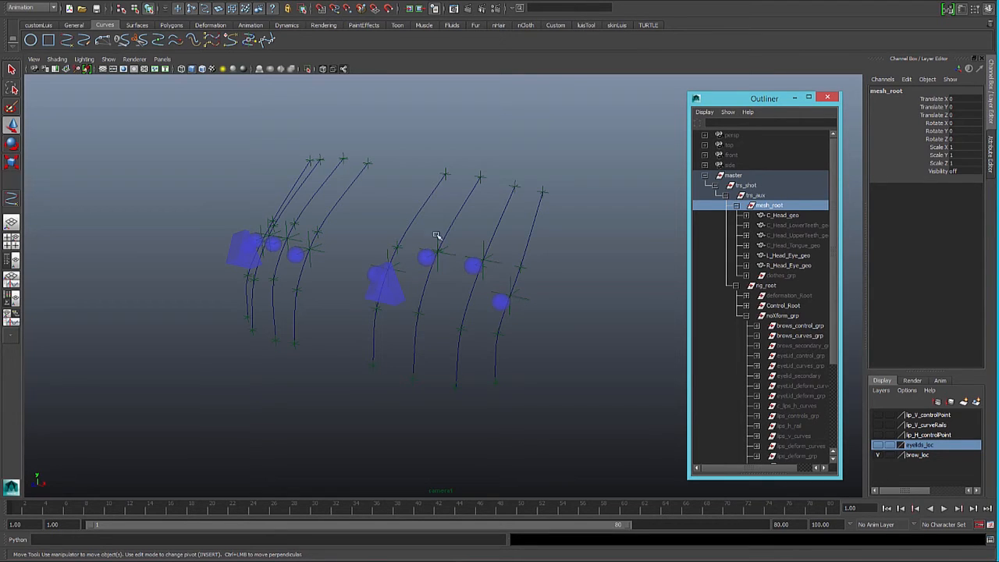
mouse_move(518, 231)
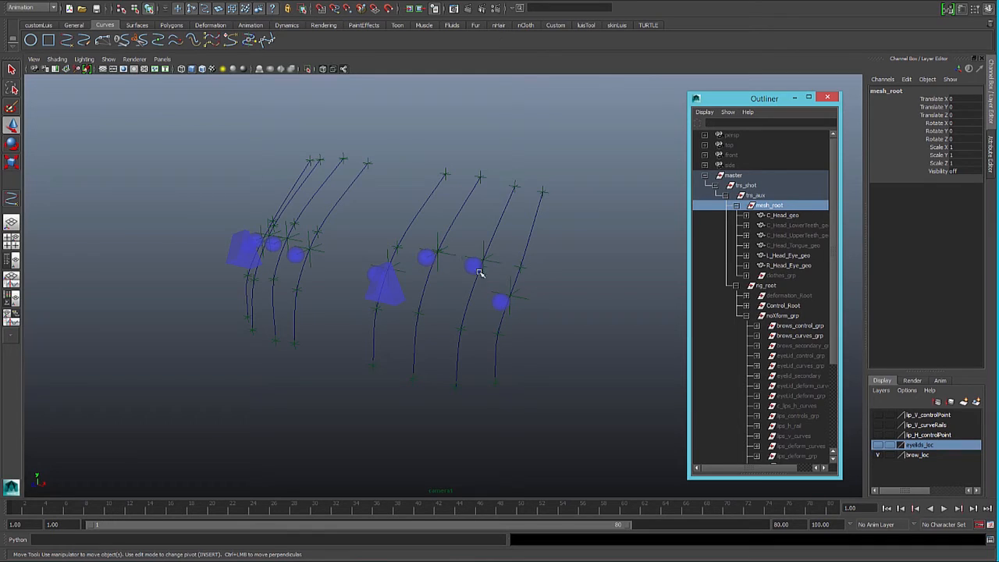
mouse_move(559, 253)
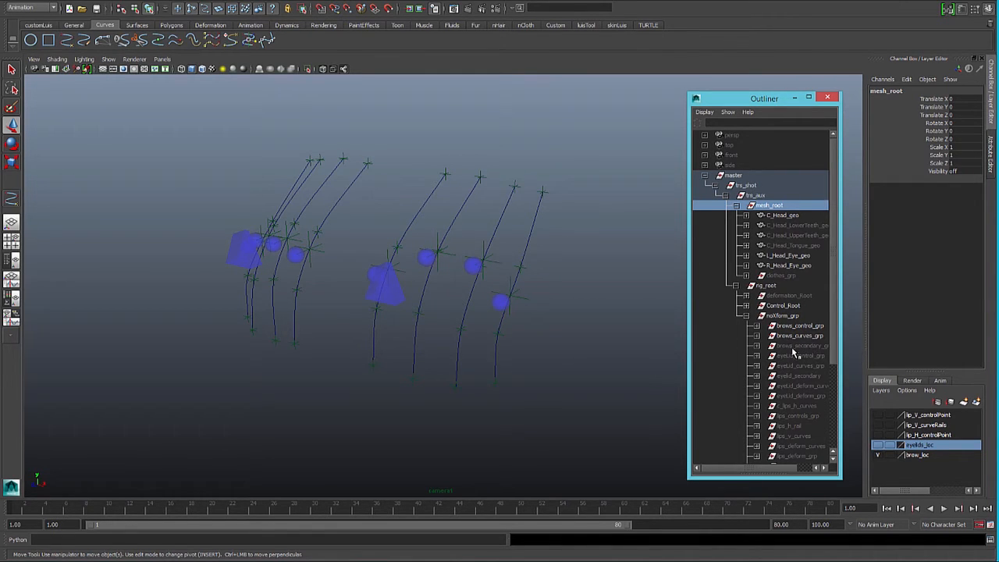
- Unhide brows_secondary_grp and select a main brow control on the rails
left_click(799, 347)
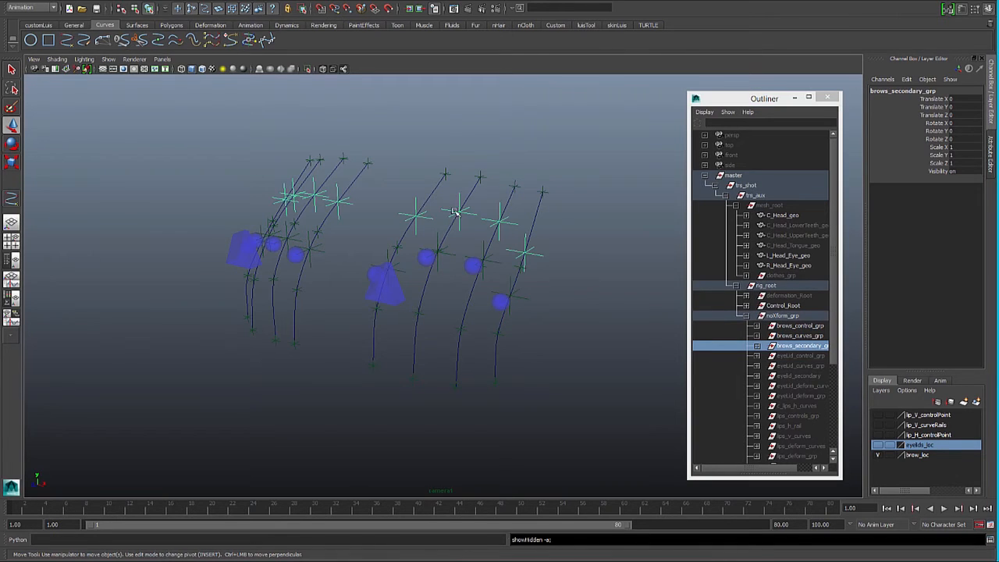
left_click(421, 222)
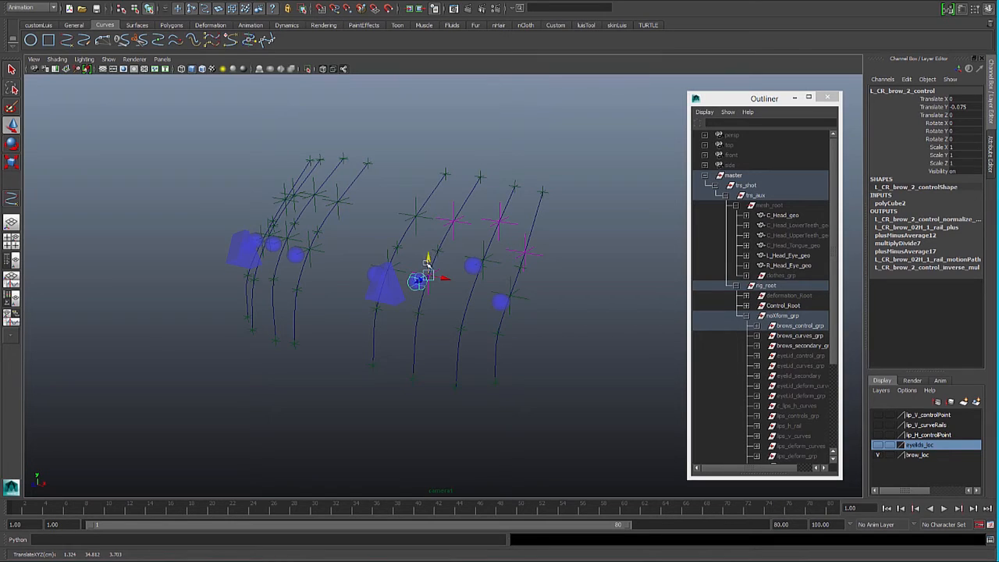
- Raise and lower the brow_2 control to pull the secondary locators, then unhide deformation_Root
left_click_drag(425, 281, 455, 211)
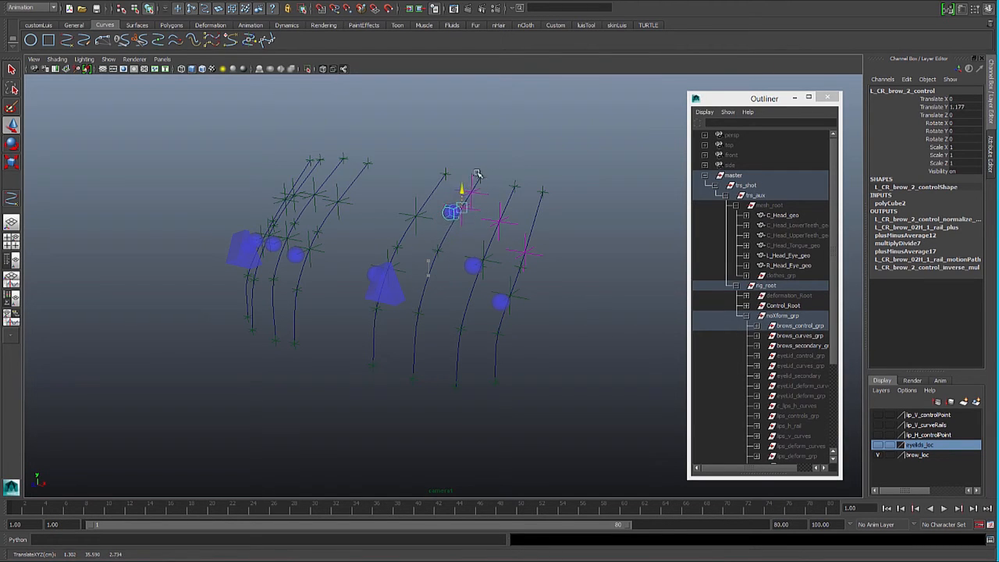
left_click_drag(454, 211, 423, 268)
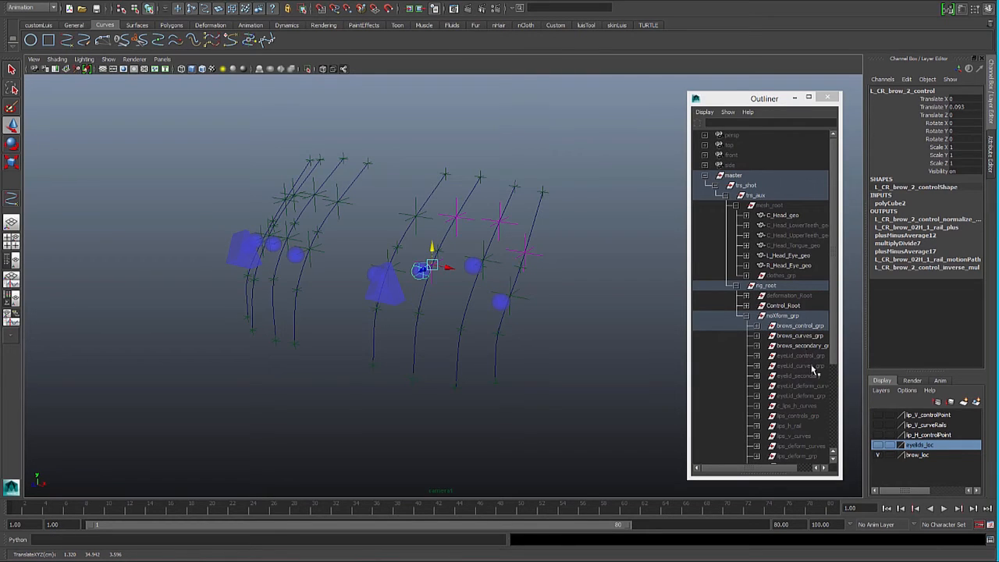
mouse_move(818, 376)
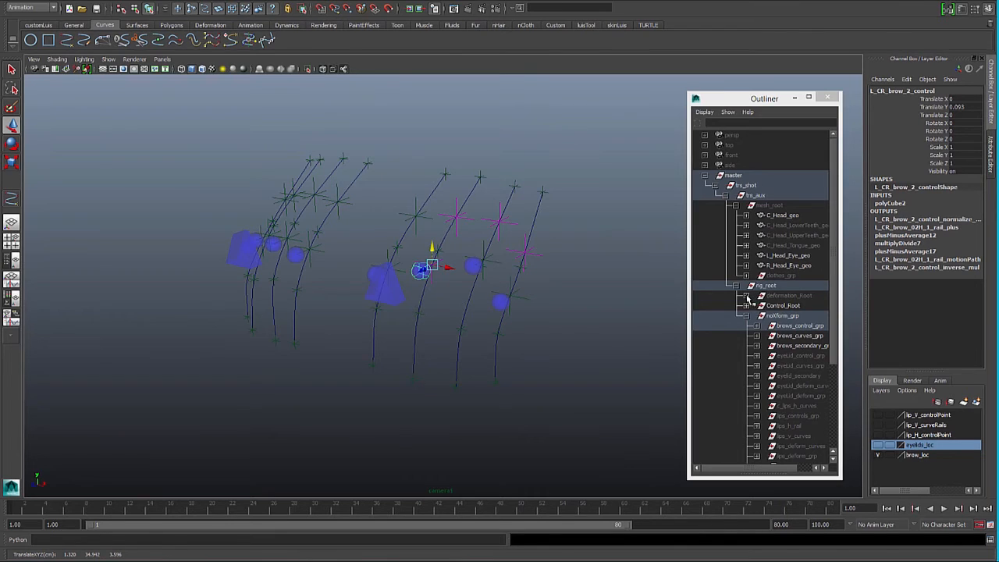
left_click(788, 295)
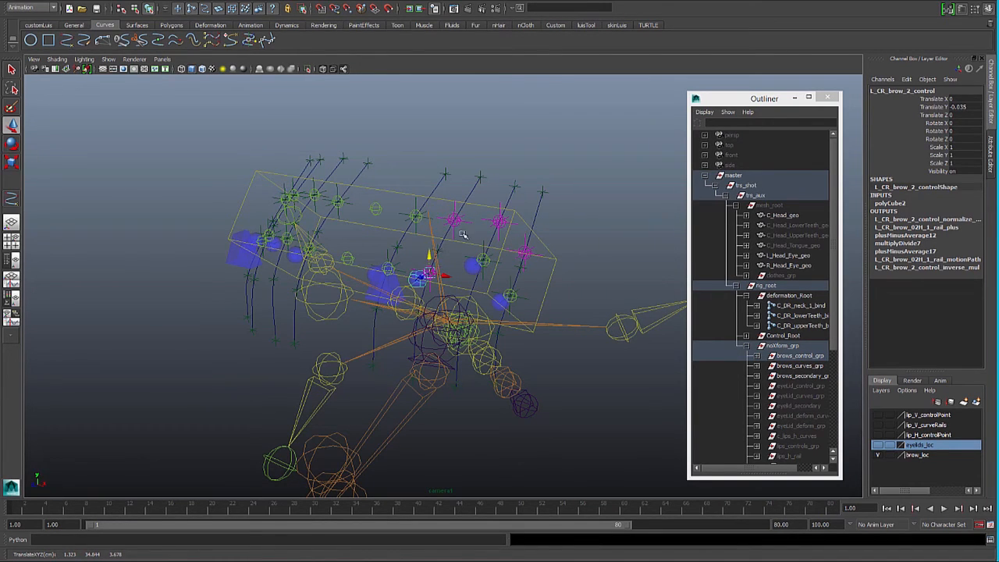
mouse_move(714, 343)
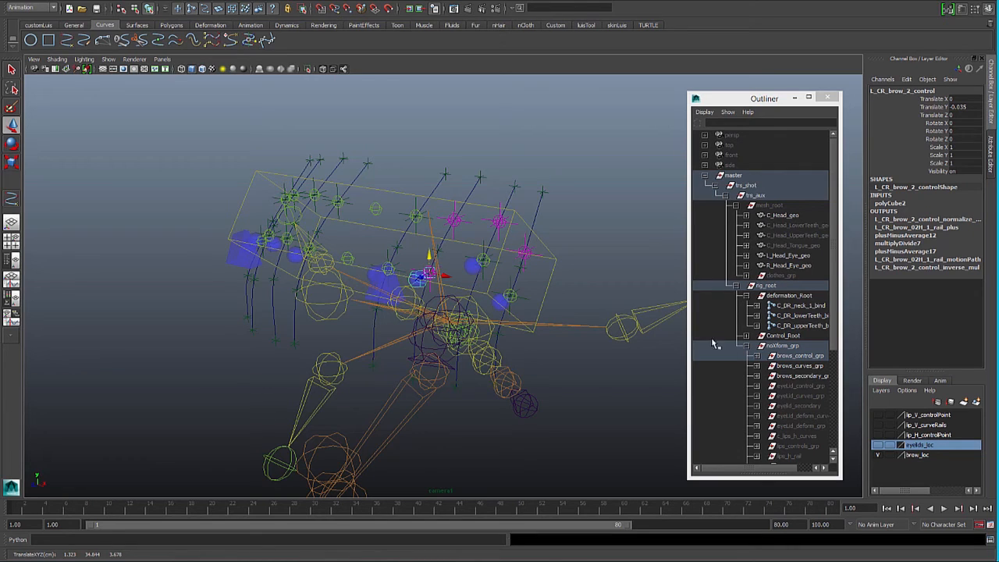
- Show C_Head_geo beneath the deformation joints and lower the brow control to deform the brow
left_click(788, 295)
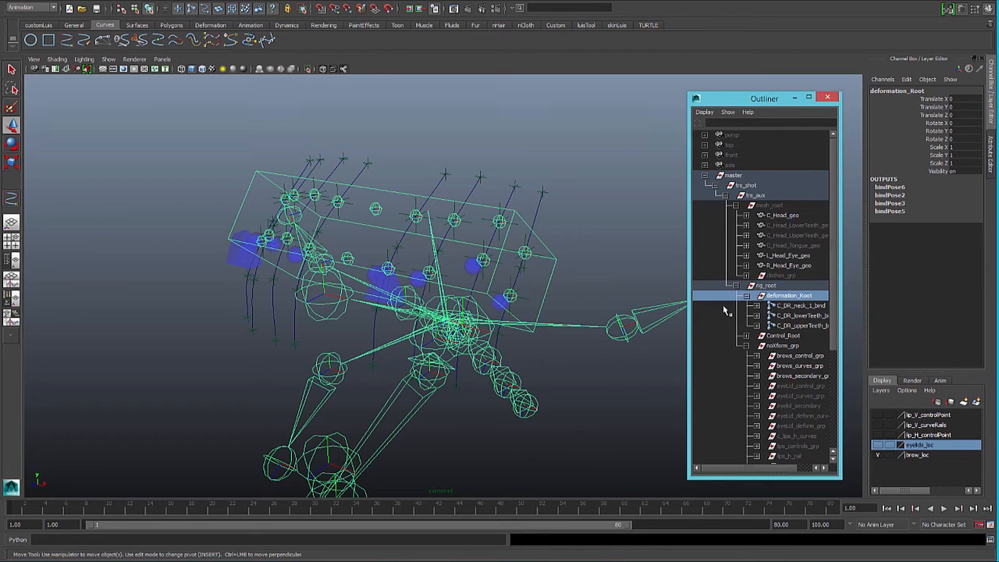
left_click(768, 206)
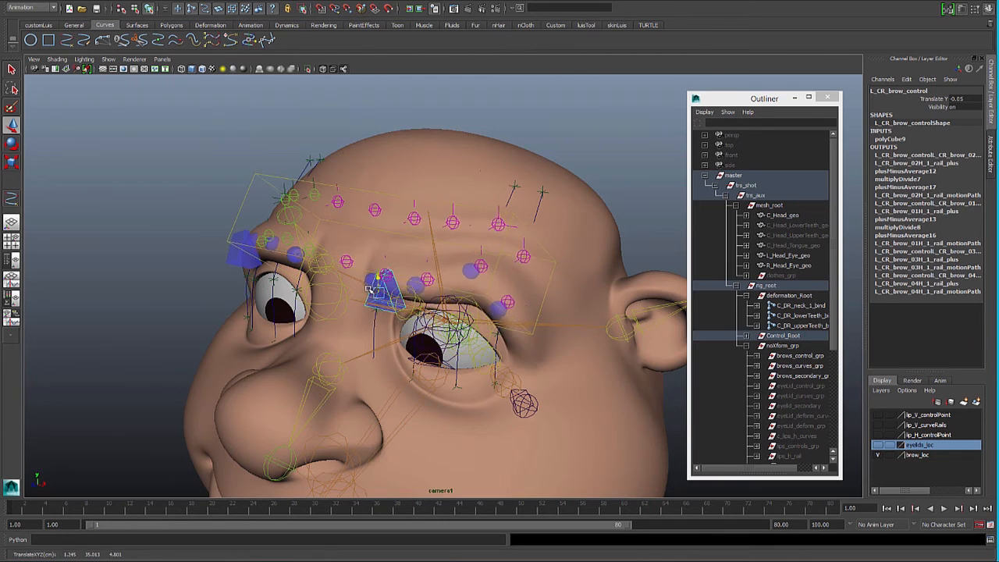
left_click_drag(378, 293, 382, 328)
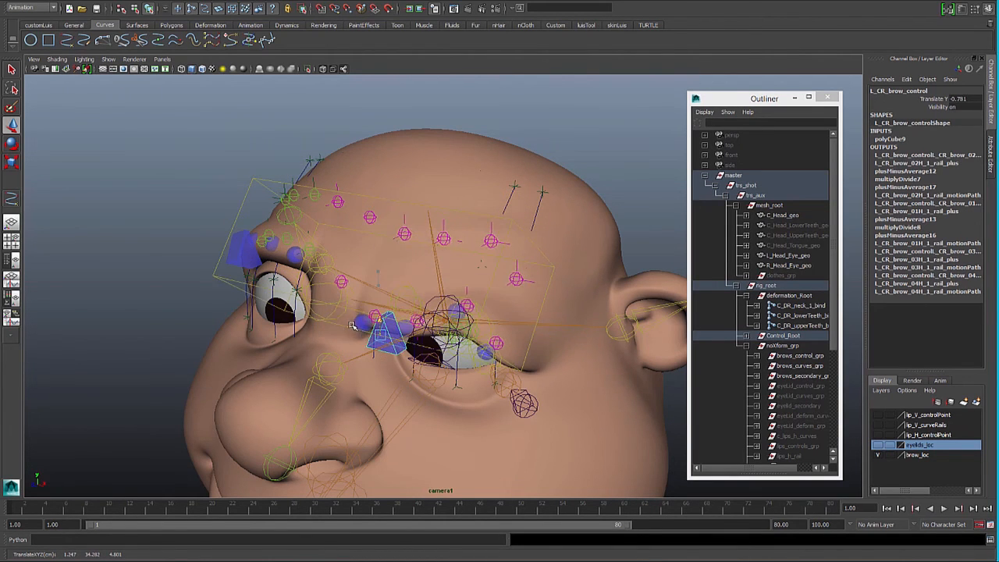